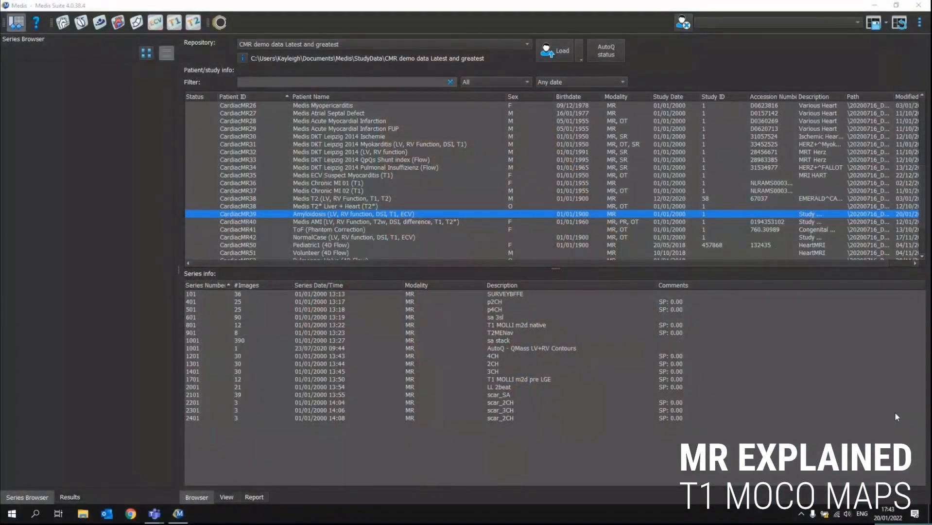
mouse_move(552, 382)
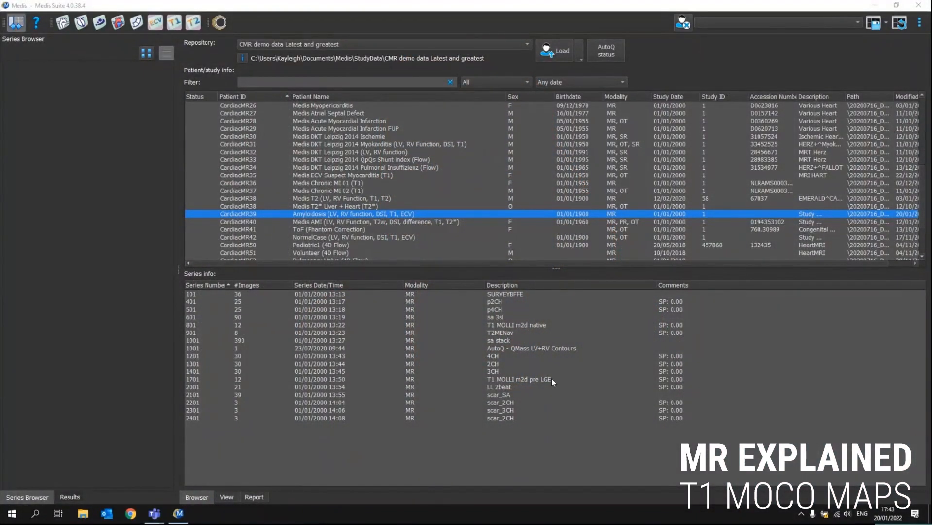
mouse_move(508, 309)
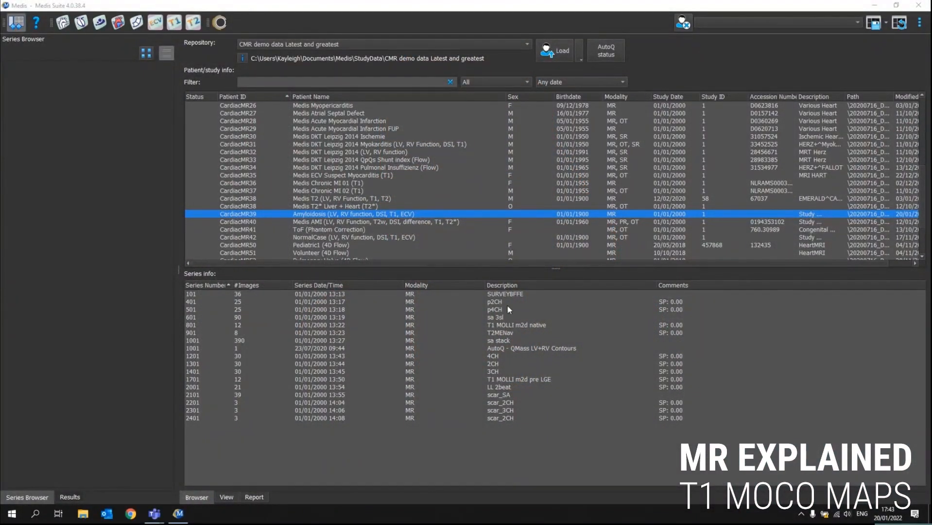
mouse_move(444, 377)
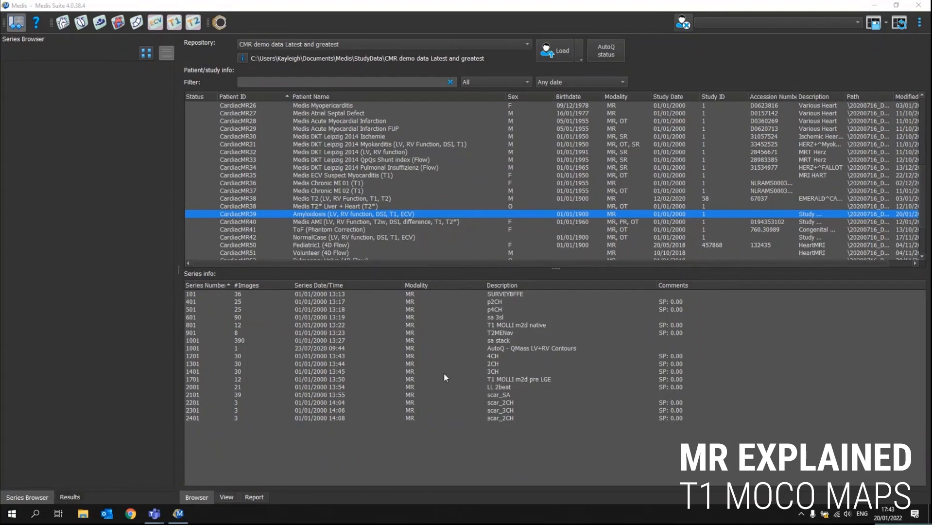
Submit series 801 (T1 MOLLI m2d native) to AutoQ QMass - T1 MOCO Map processing.
left_click(517, 325)
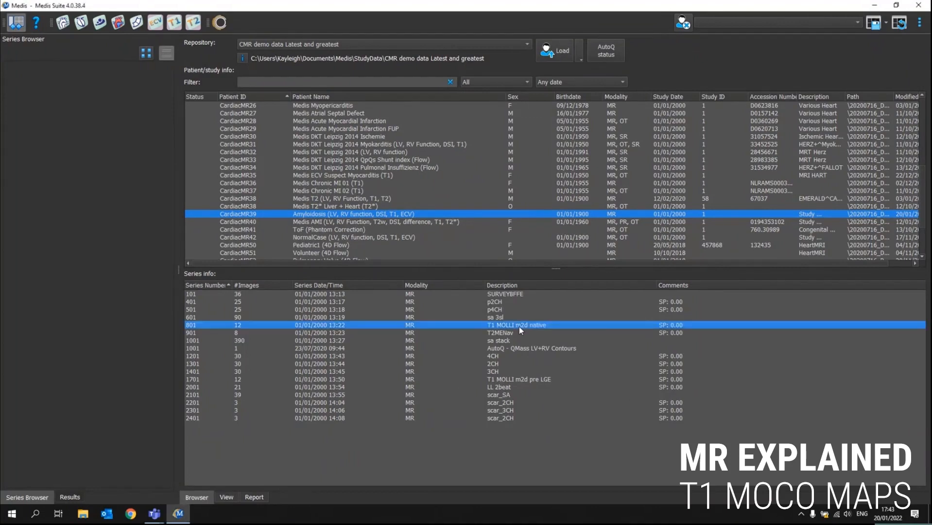
right_click(520, 325)
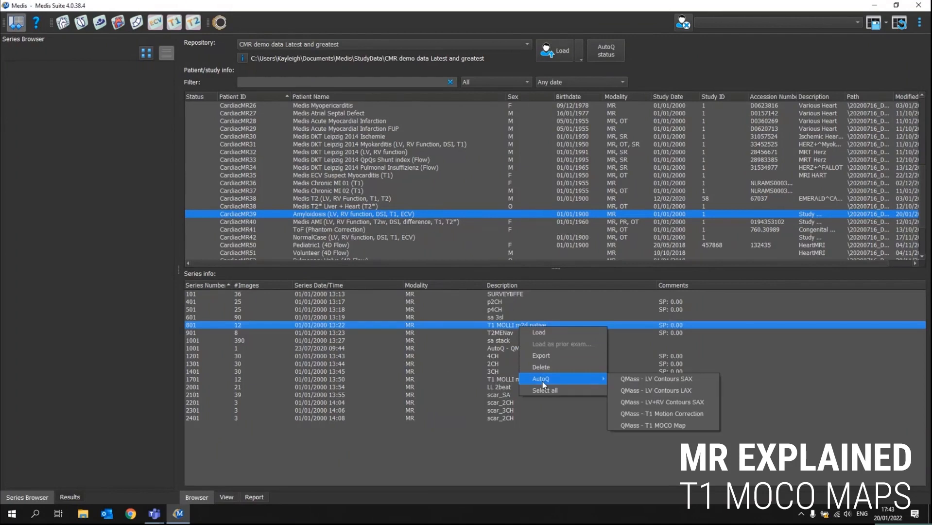
mouse_move(653, 424)
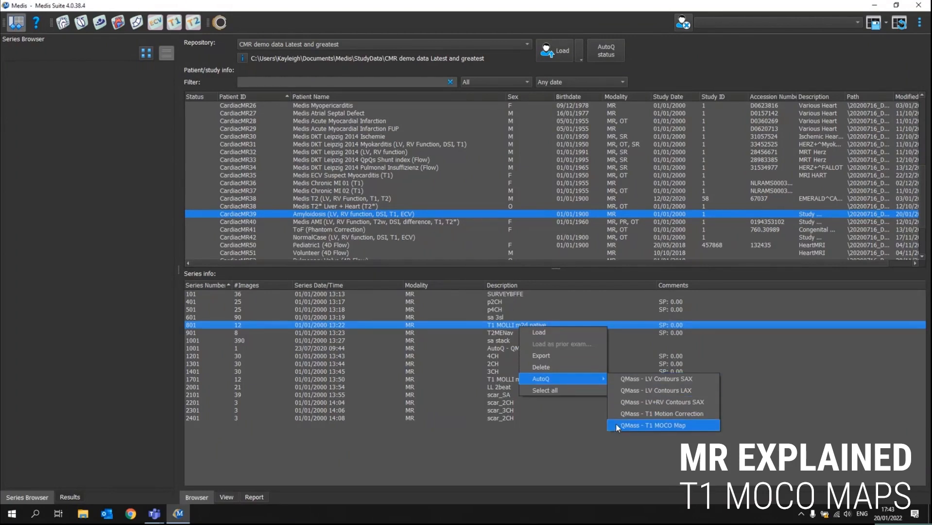
mouse_move(621, 430)
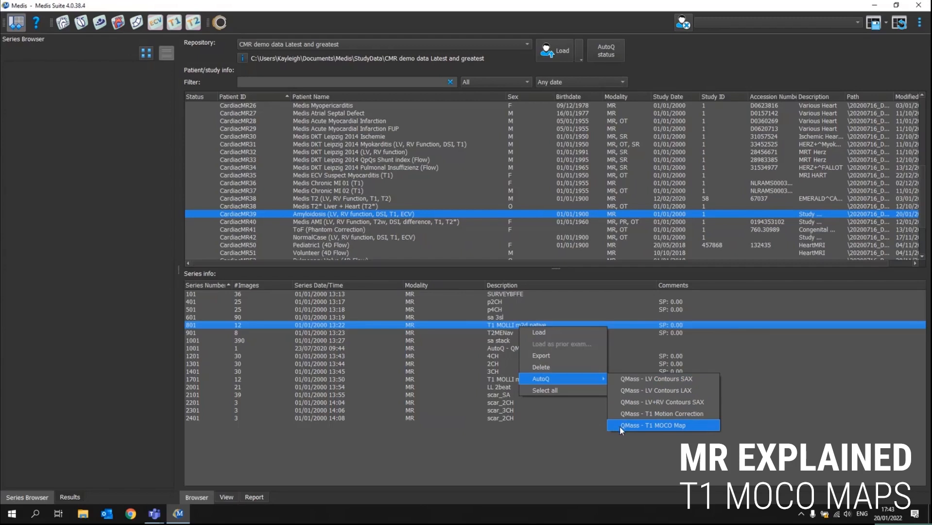
mouse_move(663, 433)
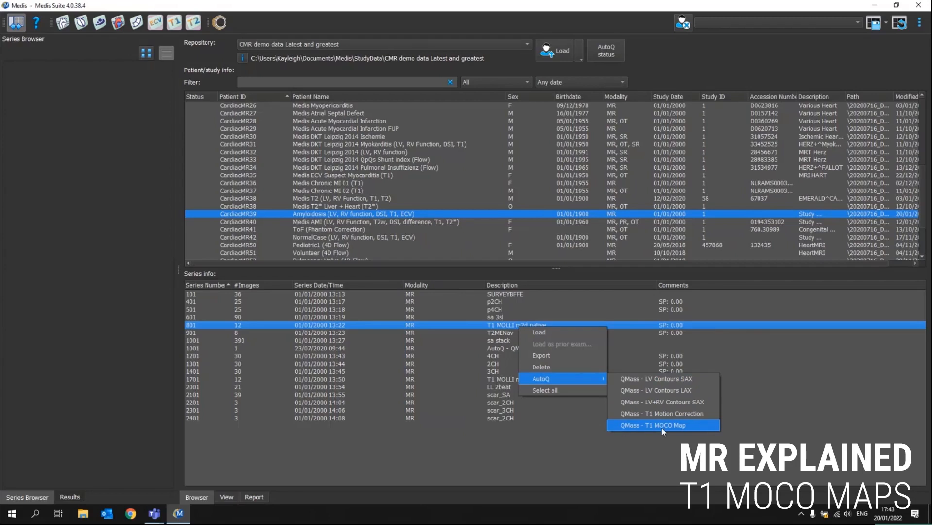
left_click(653, 424)
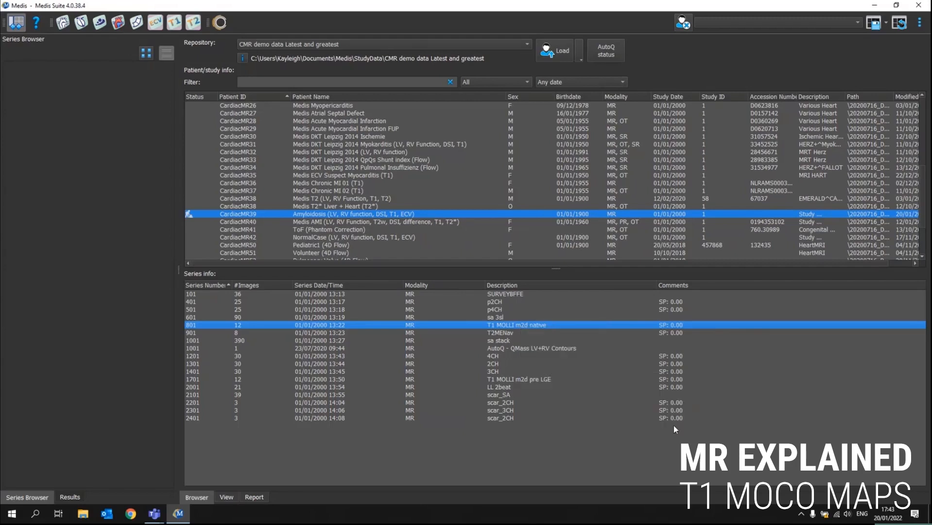
mouse_move(548, 394)
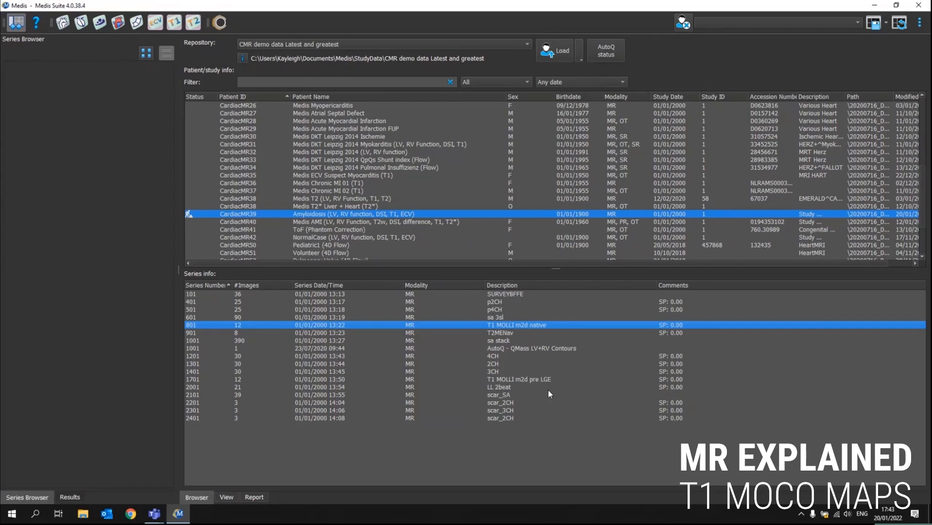
mouse_move(516, 364)
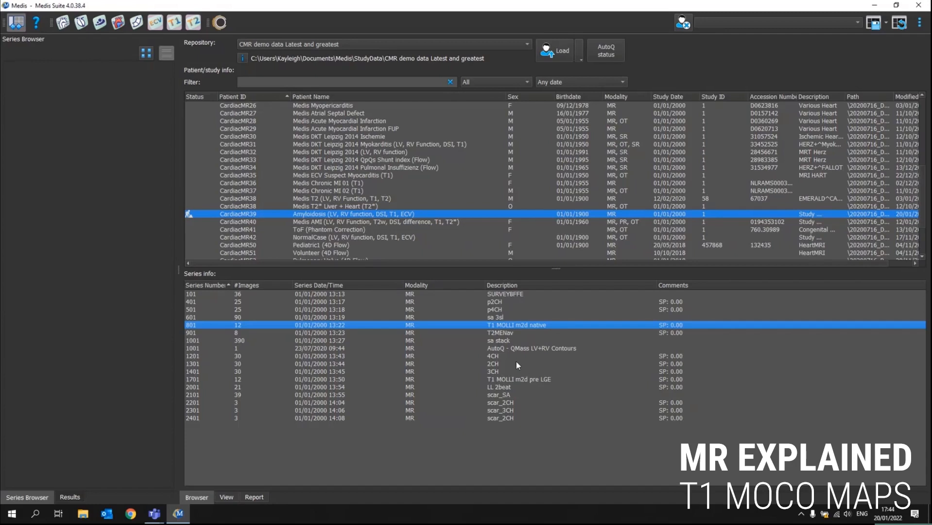
mouse_move(177, 219)
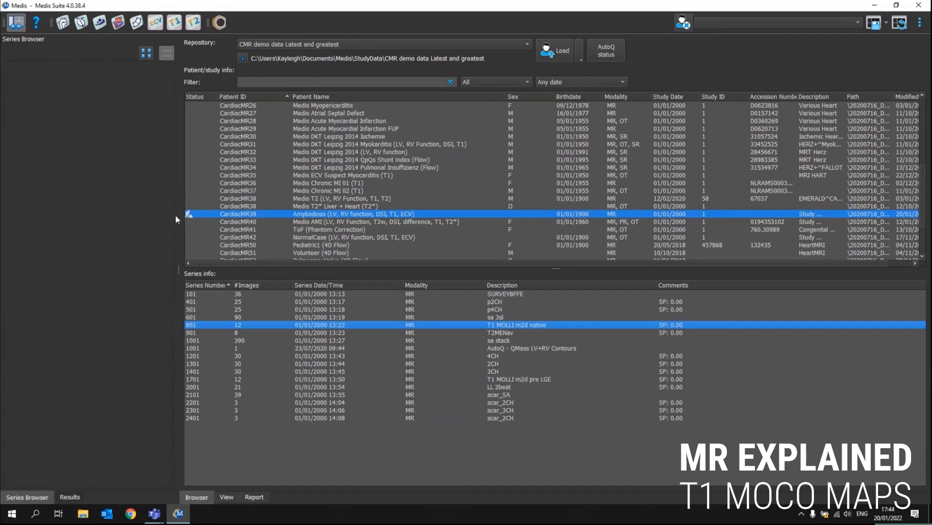
mouse_move(189, 217)
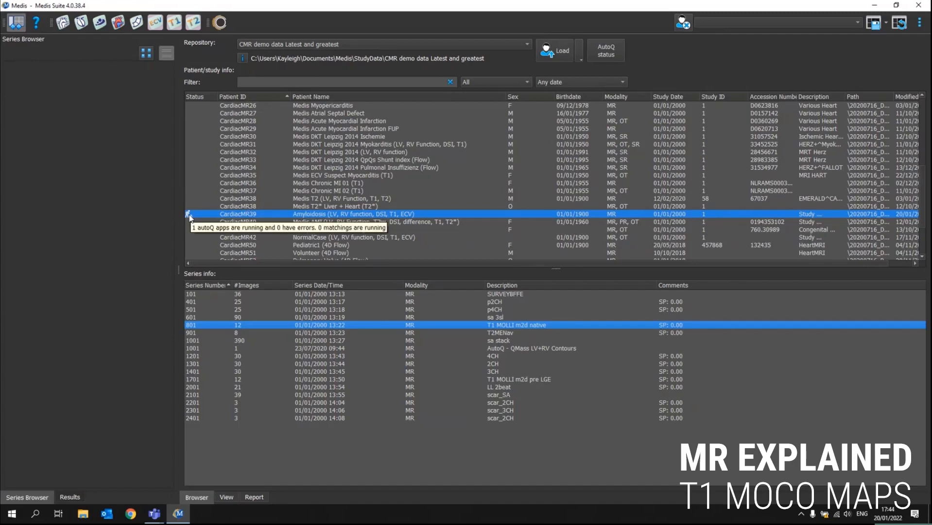
mouse_move(605, 51)
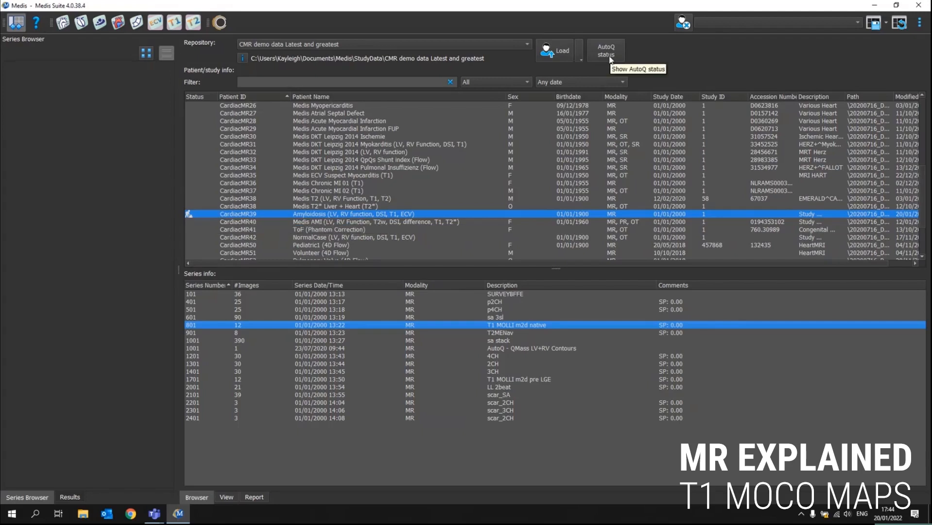
Check AutoQ progress, then select the new MOCO, T1_MAP and R2_MAP series in the Browser.
left_click(606, 50)
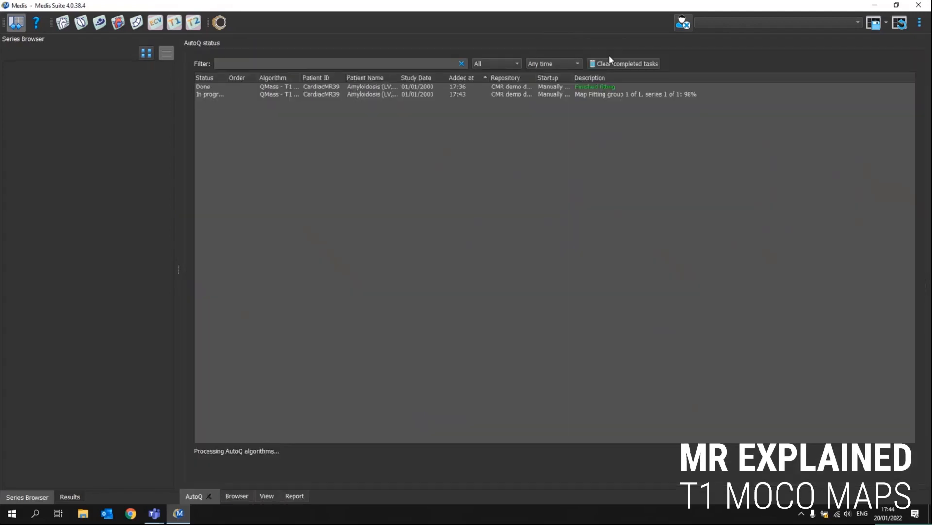
mouse_move(624, 63)
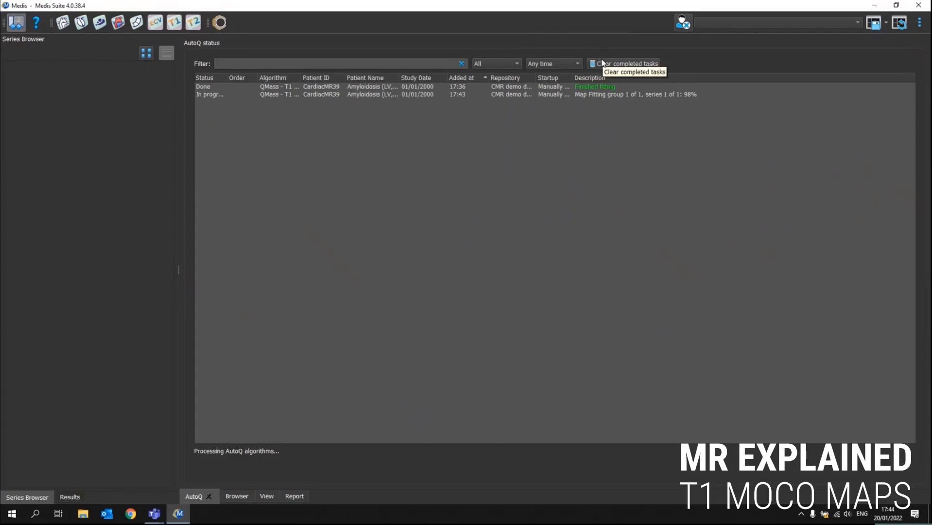
mouse_move(694, 100)
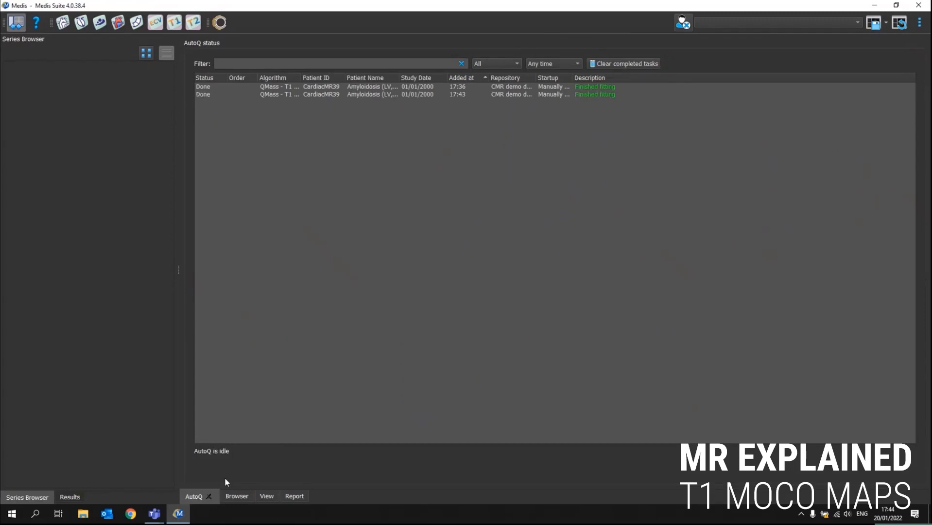
mouse_move(236, 496)
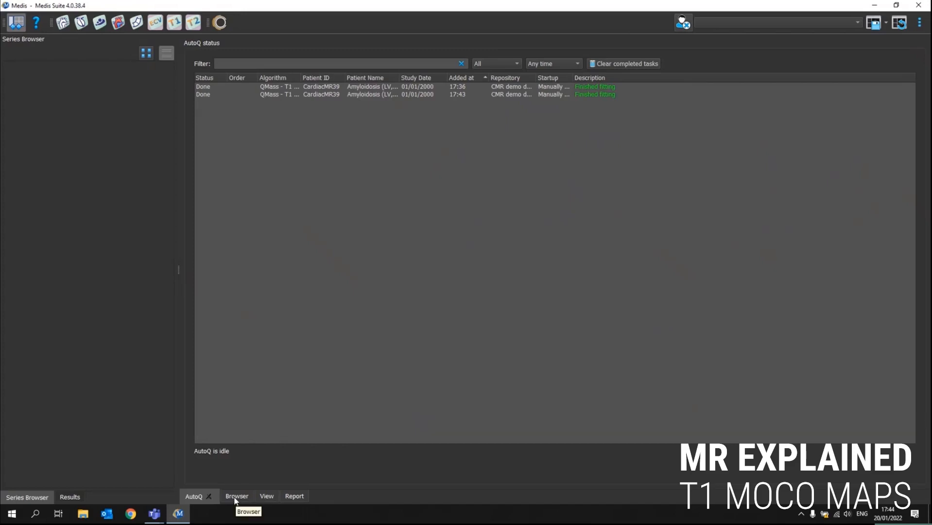
left_click(236, 496)
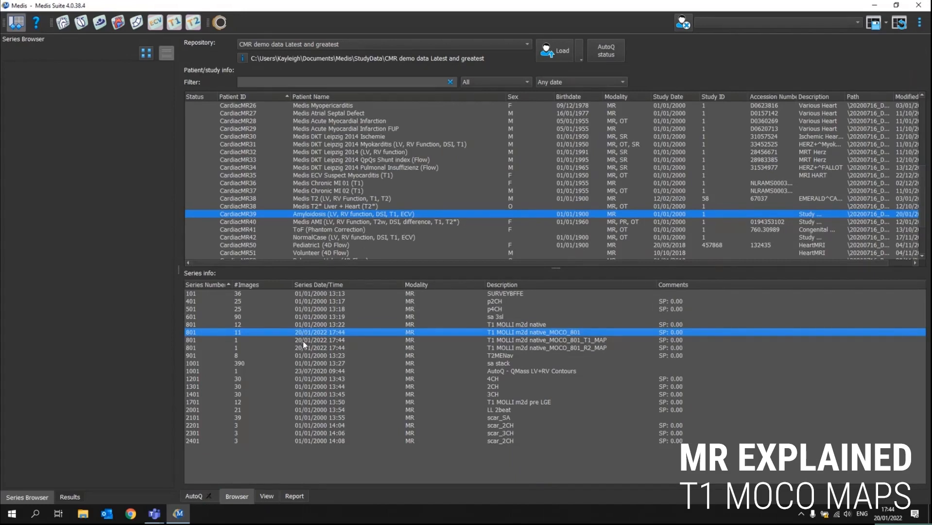
left_click(535, 340)
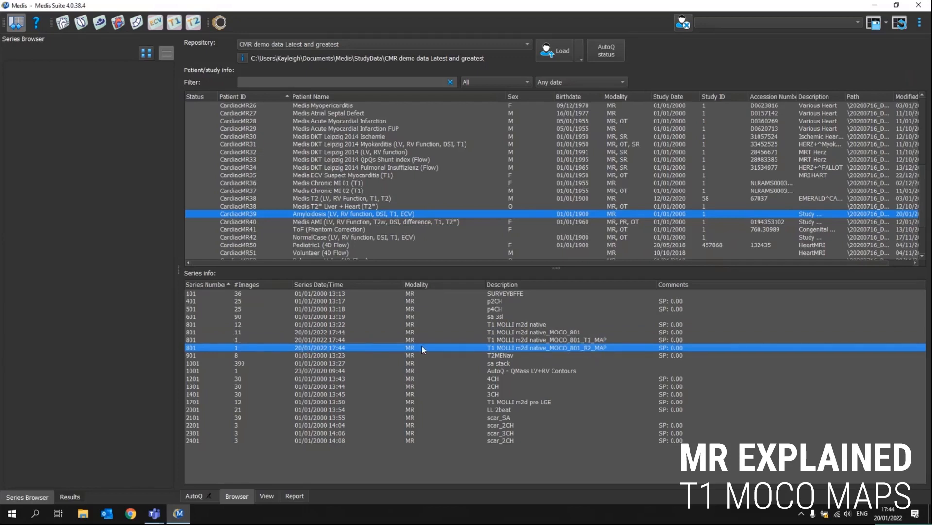
mouse_move(502, 326)
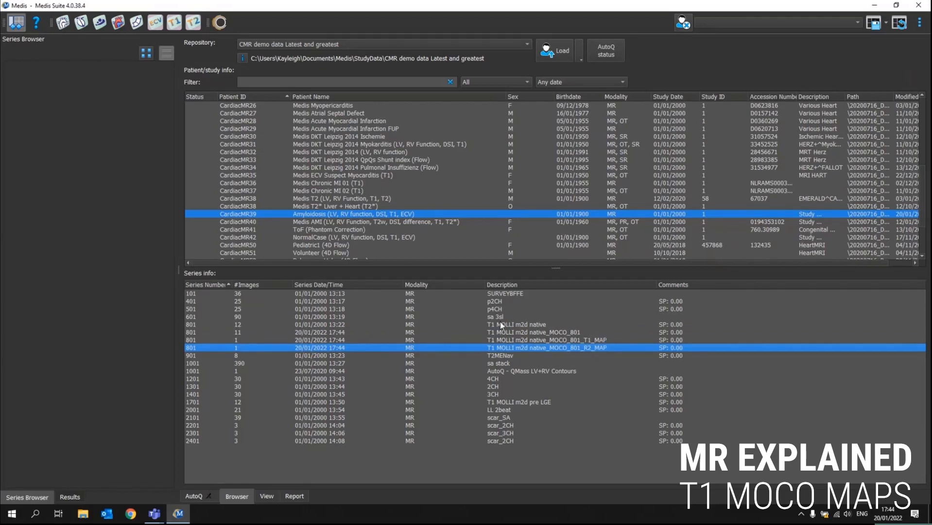
Load the native, MOCO, T1 map and R² map series into the viewer.
right_click(517, 336)
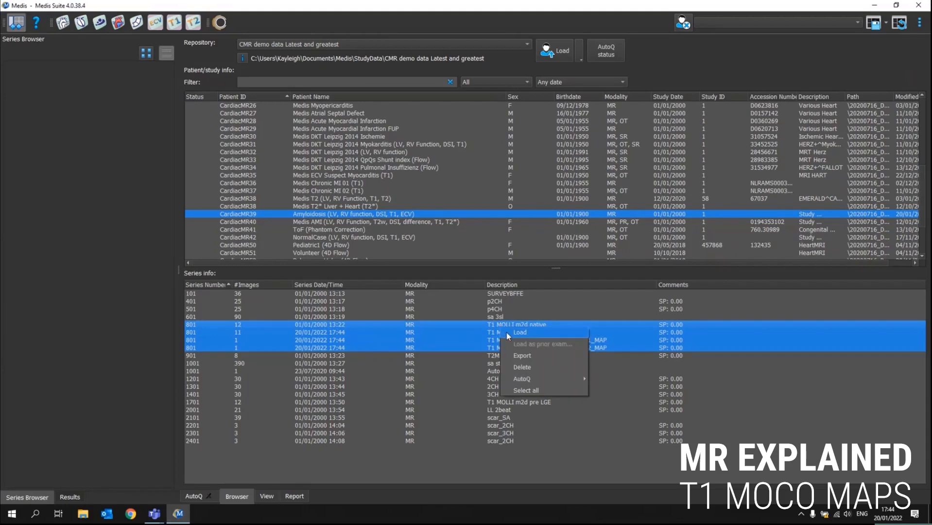
left_click(519, 333)
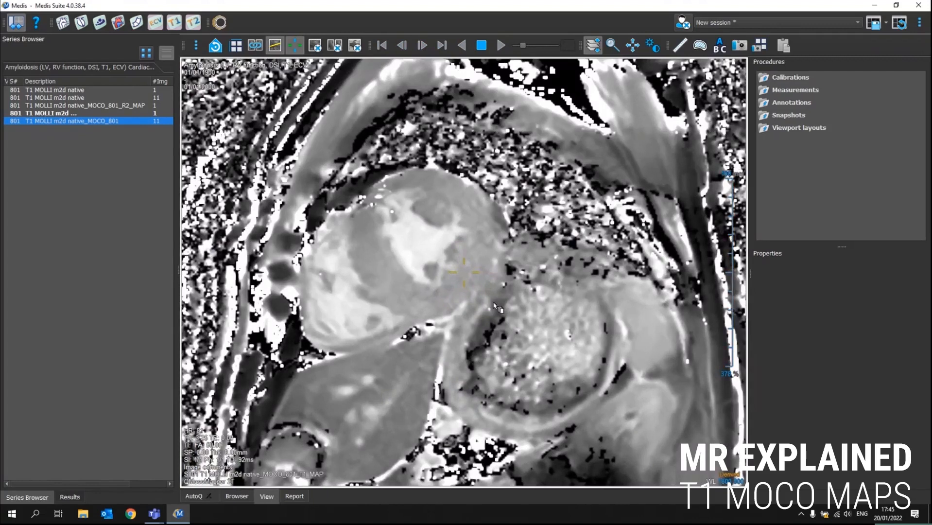
mouse_move(471, 262)
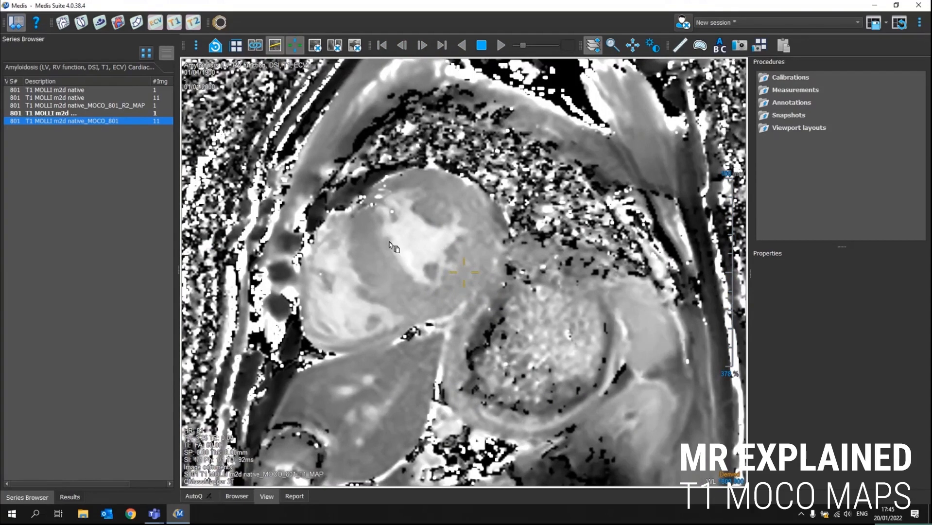
mouse_move(391, 275)
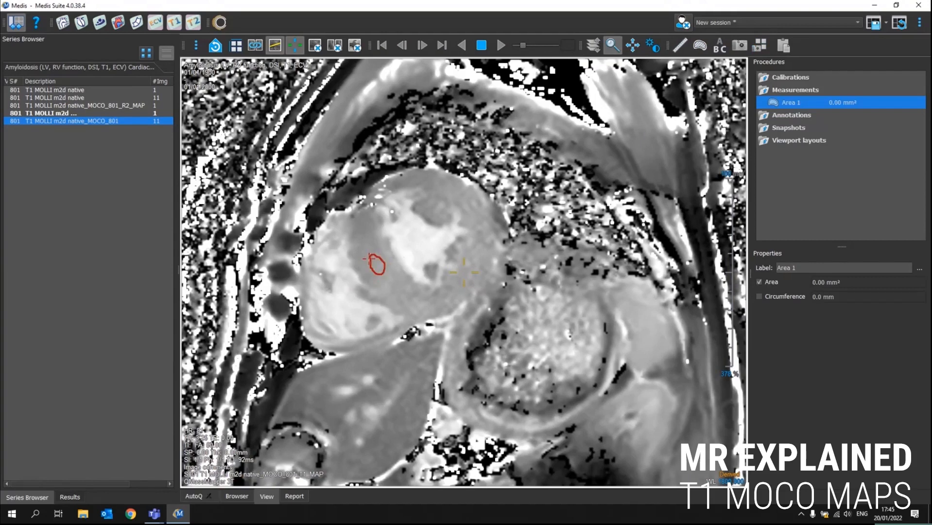
Hide the area value from the Area 1 ROI label via its Properties.
right_click(376, 263)
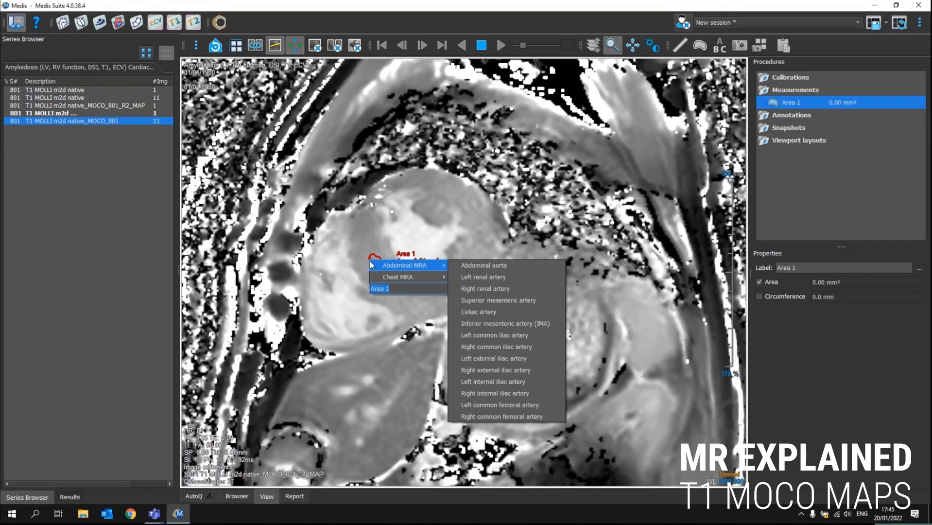
mouse_move(397, 277)
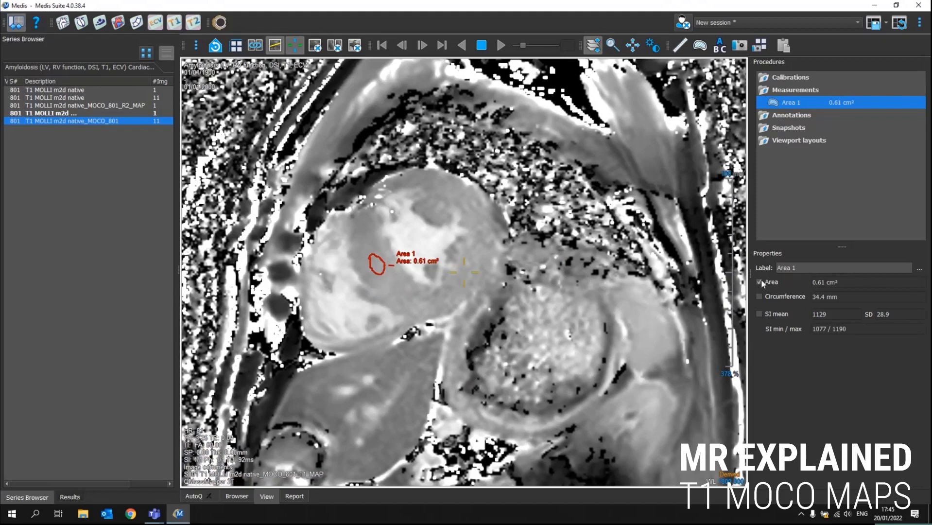
left_click(761, 282)
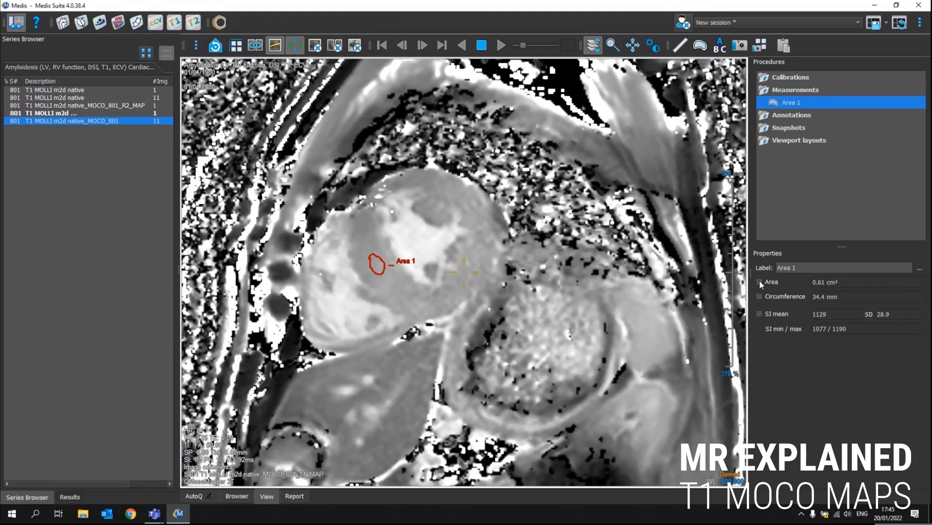
Enable SI mean so Area 1's label shows mean/SD 1129/28.9 and min/max 1077/1190.
left_click(760, 313)
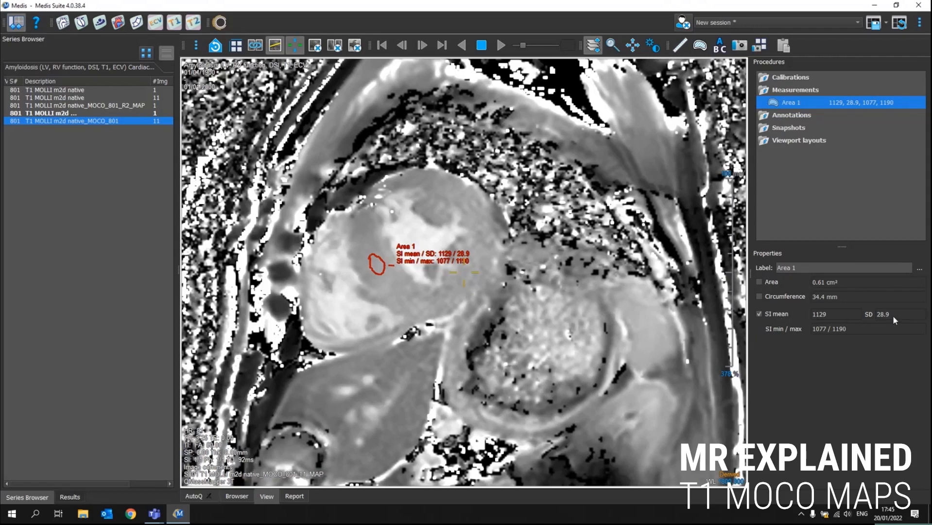
mouse_move(860, 331)
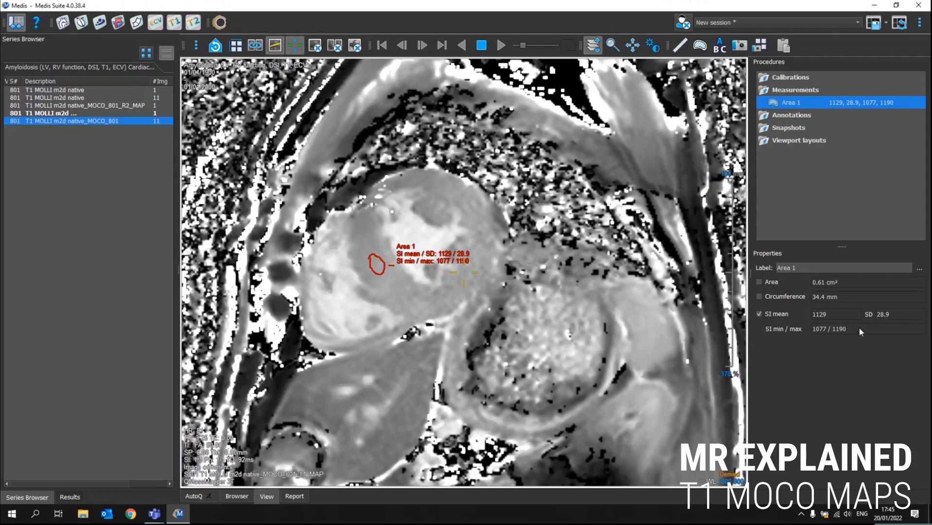
mouse_move(835, 339)
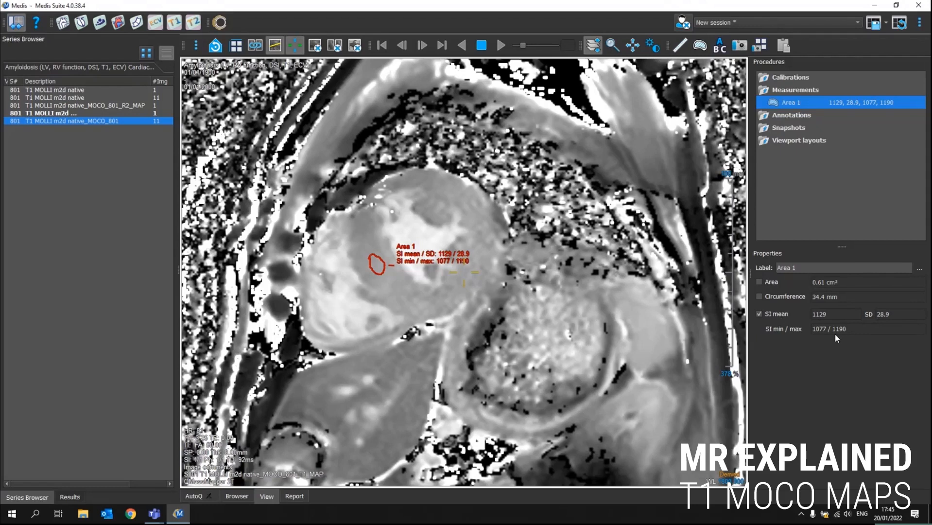
mouse_move(827, 337)
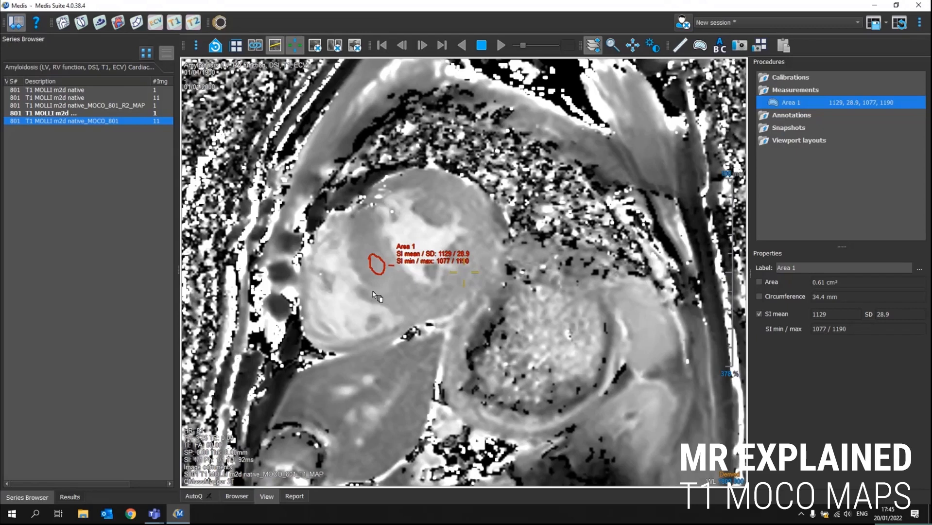
mouse_move(395, 289)
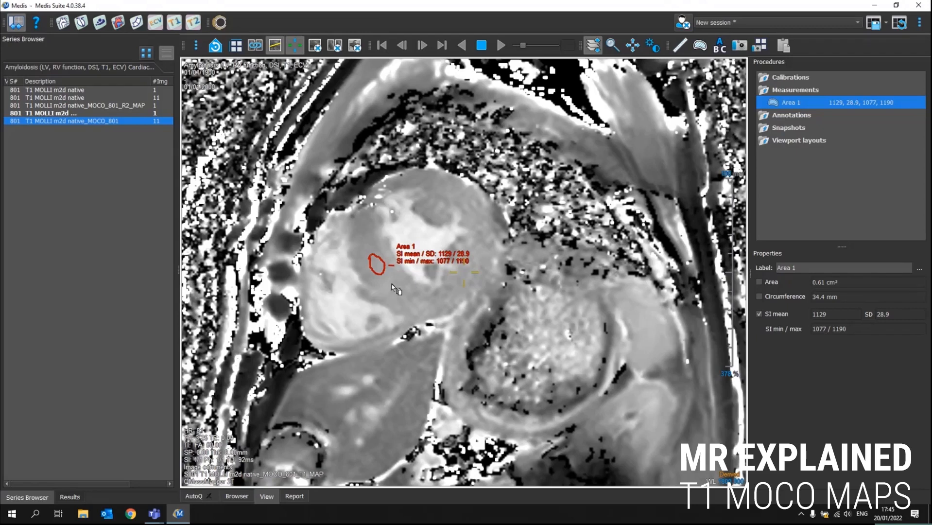